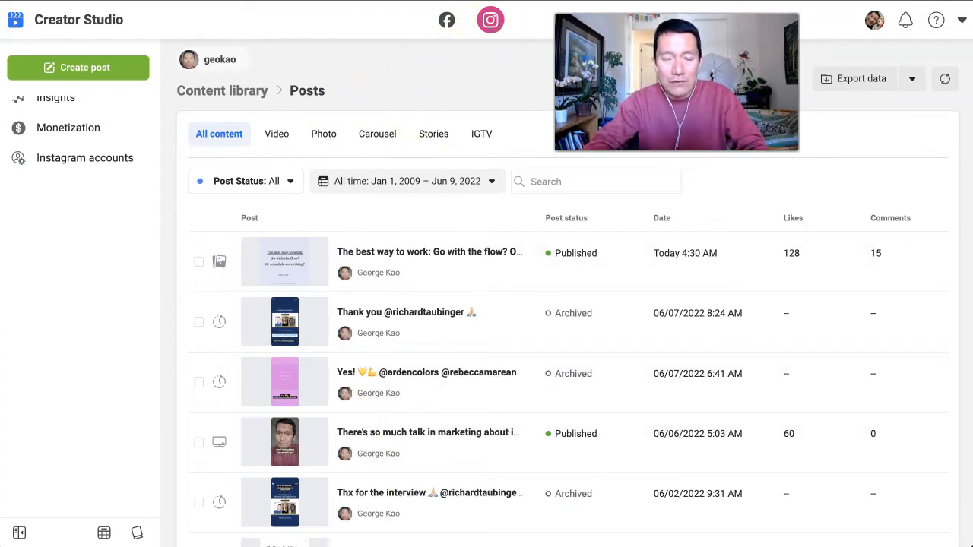
Step: Filter the Instagram posts library to the Carousel tab to list carousel likes and comments
{"action": "left_click", "coordinate": [377, 134]}
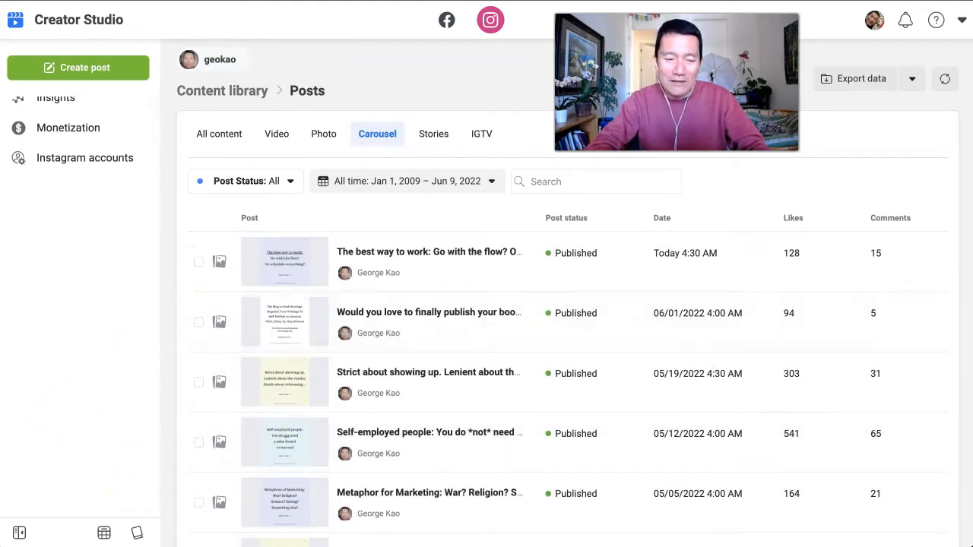
Step: Review carousel likes and comments, then switch the library to the IGTV tab
{"action": "left_click", "coordinate": [481, 134]}
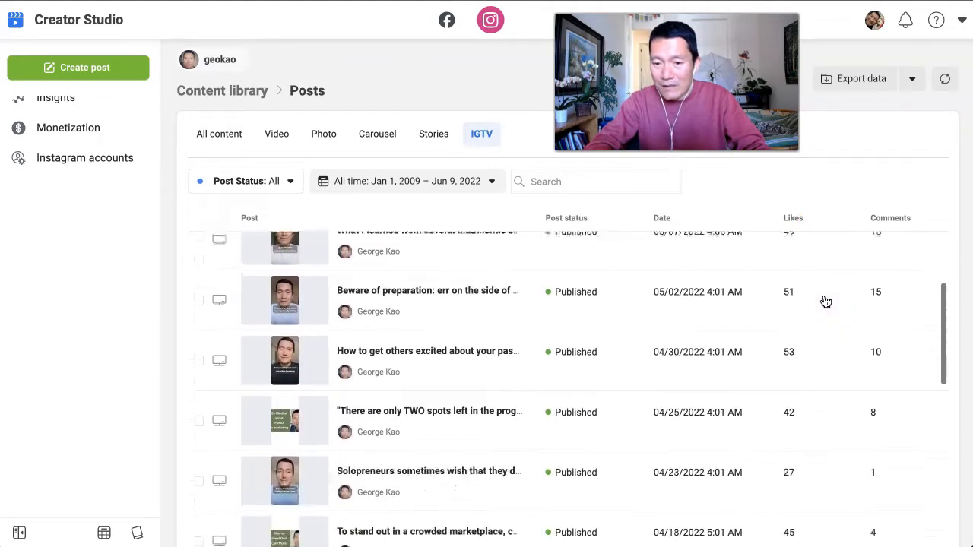
{"action": "scroll", "scroll_direction": "down", "scroll_amount": 3}
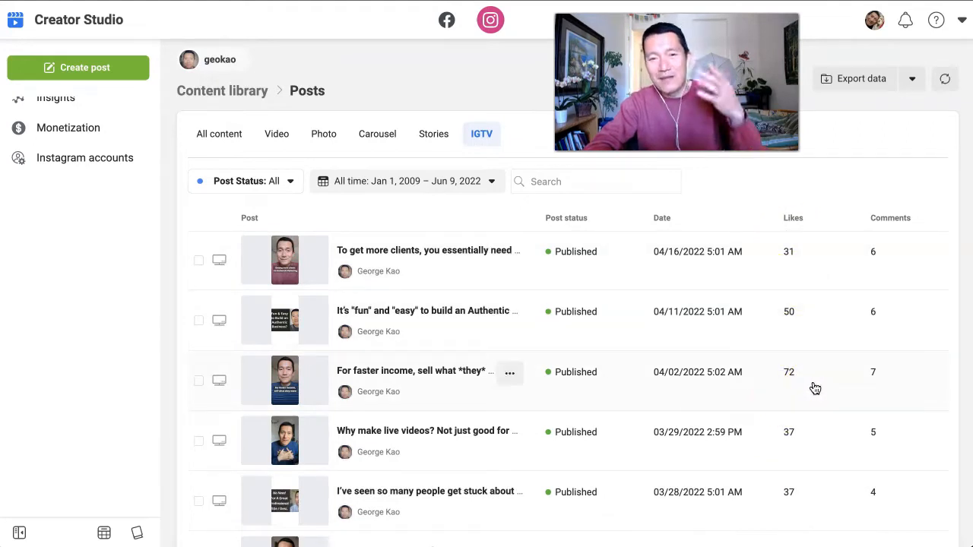